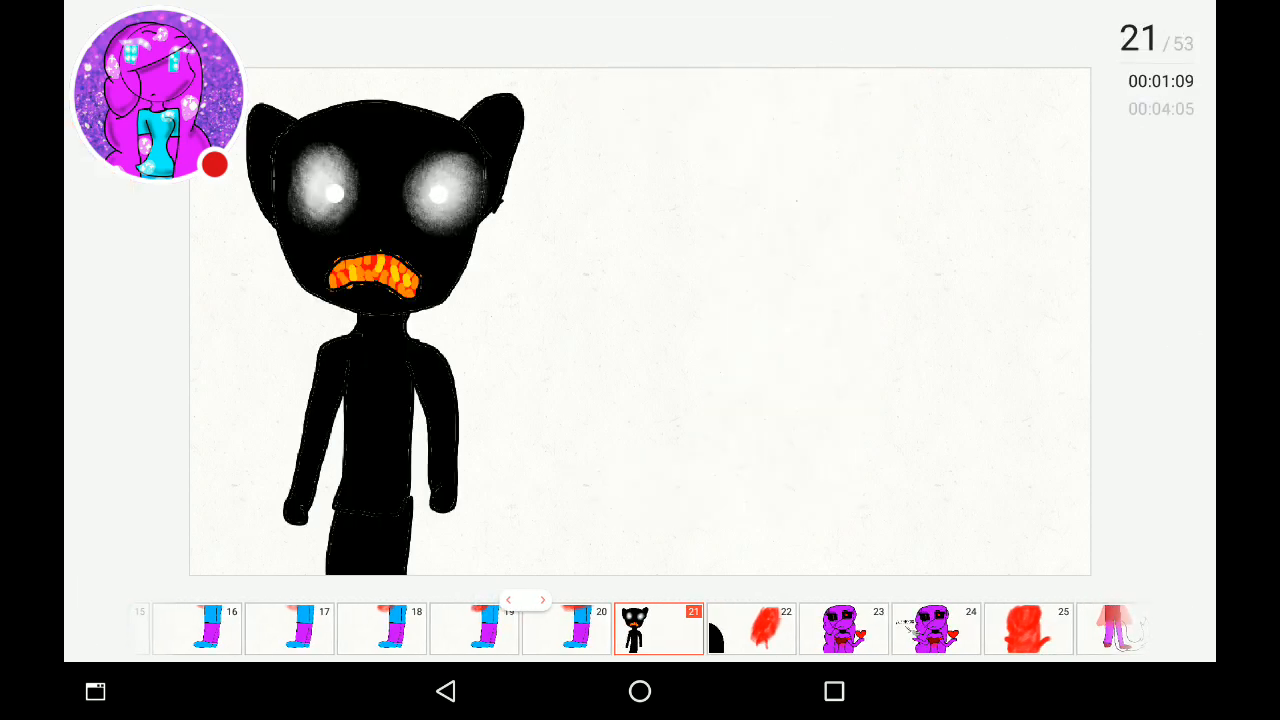
# Play the animation from frame 21 through to frame 49, the two cat faces on purple
pyautogui.click(677, 628)
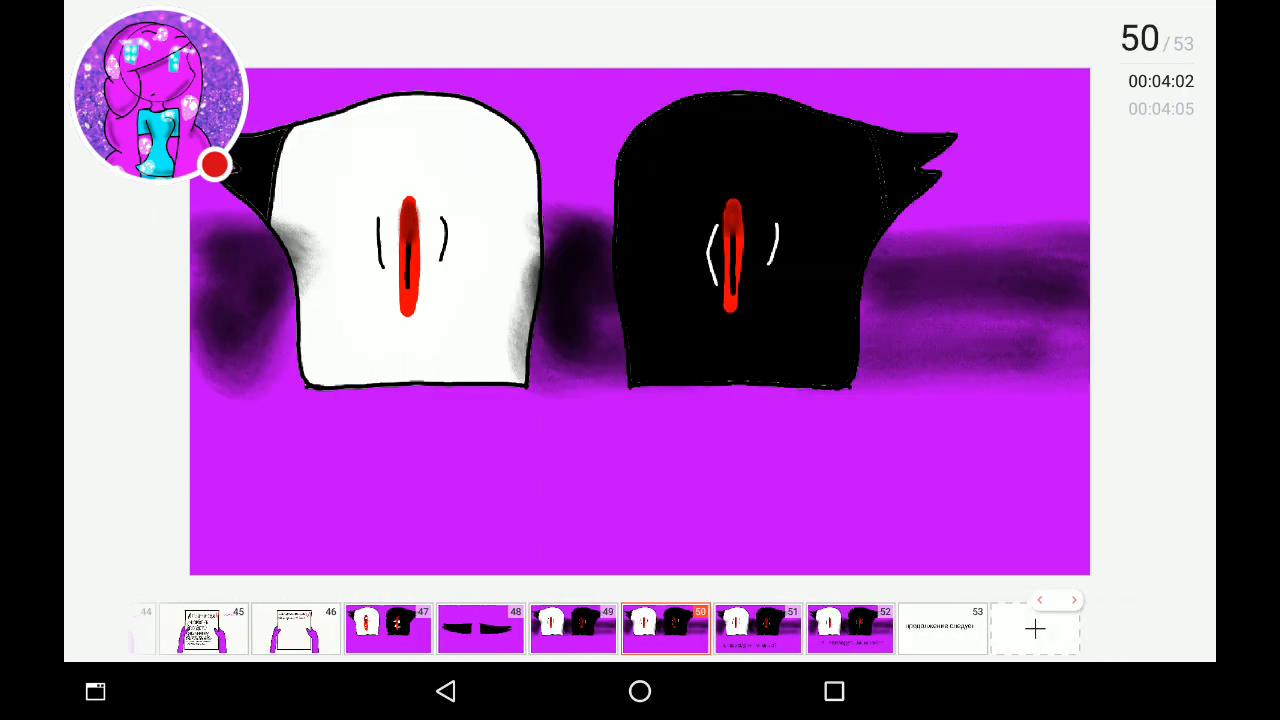
pyautogui.click(1022, 599)
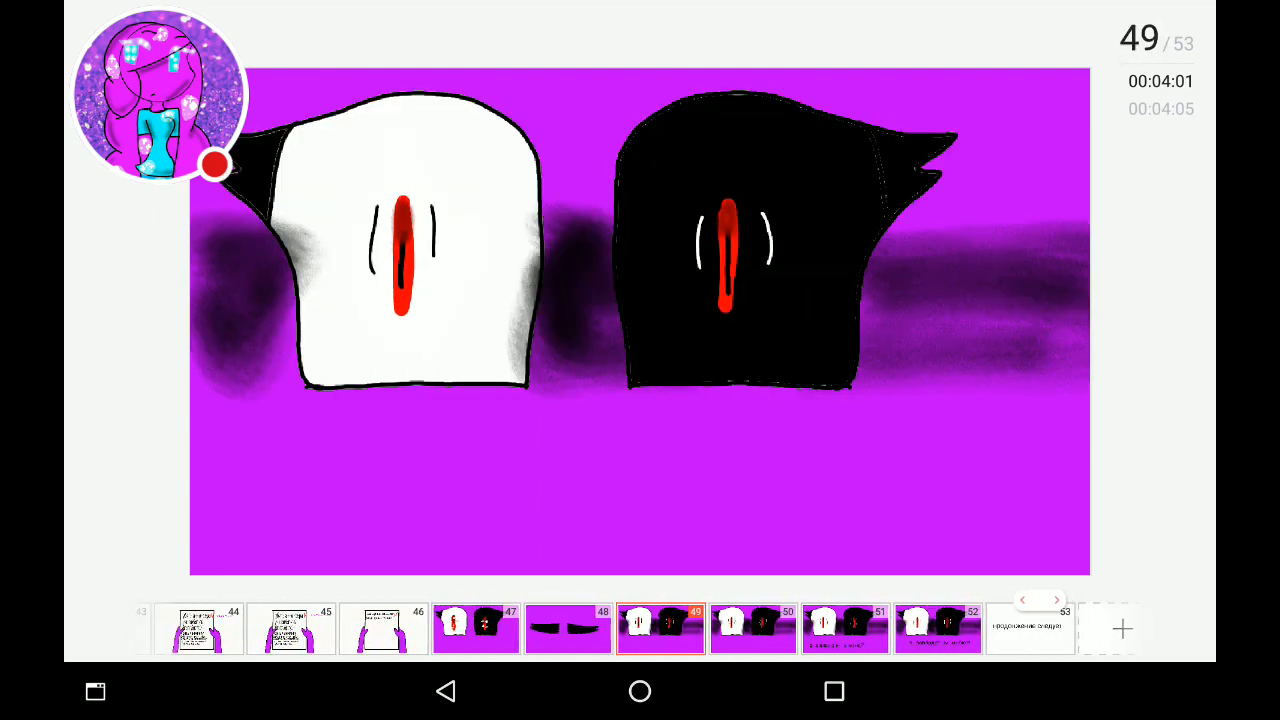